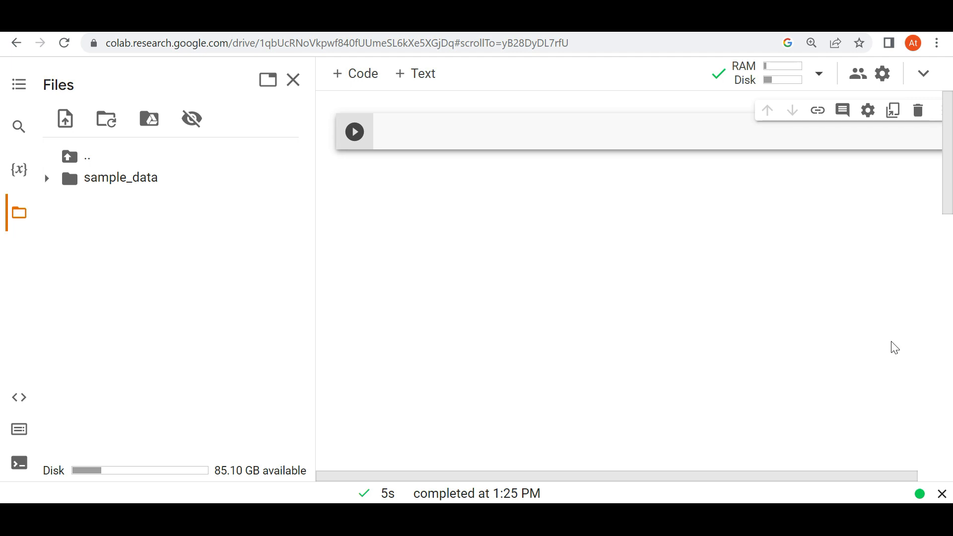
Open the Colab site from the search results and create a new notebook
left_click(353, 132)
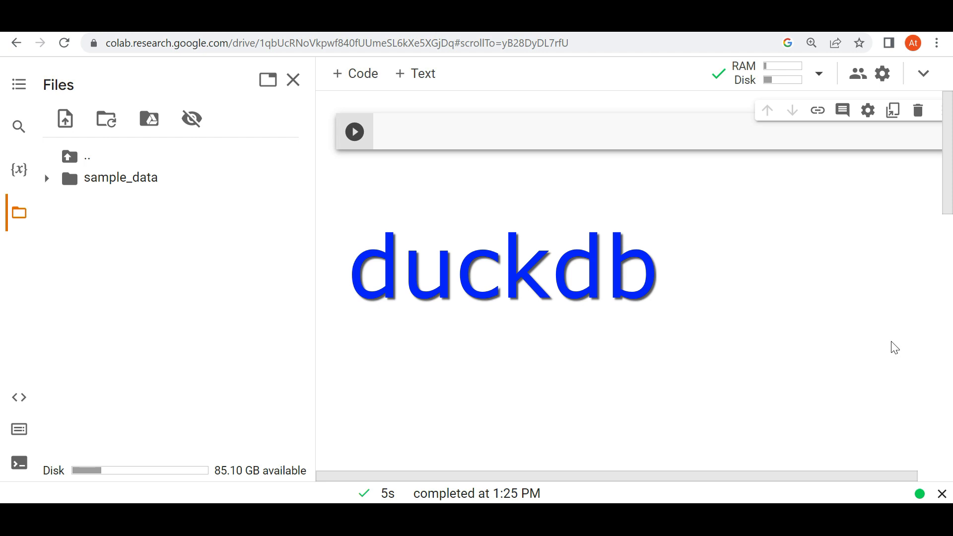
mouse_move(922, 347)
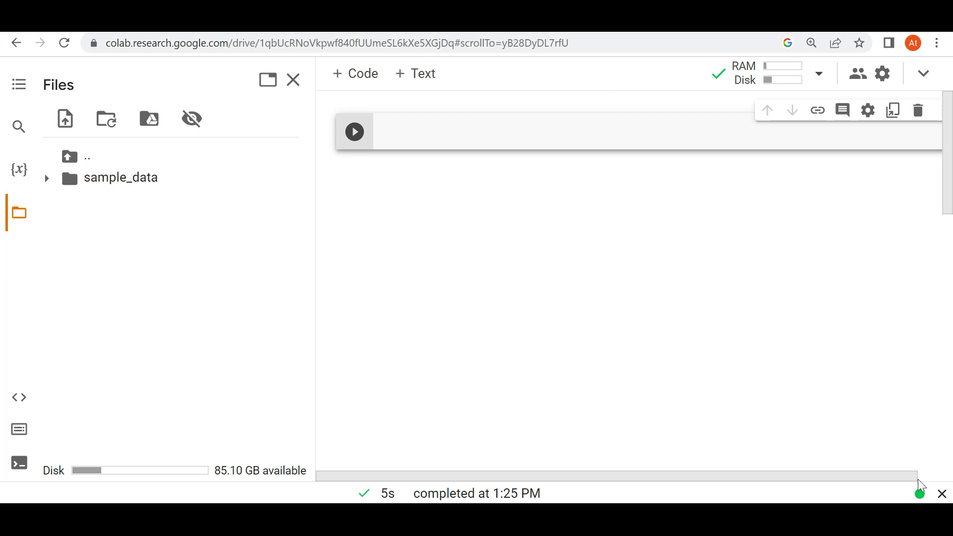
mouse_move(517, 186)
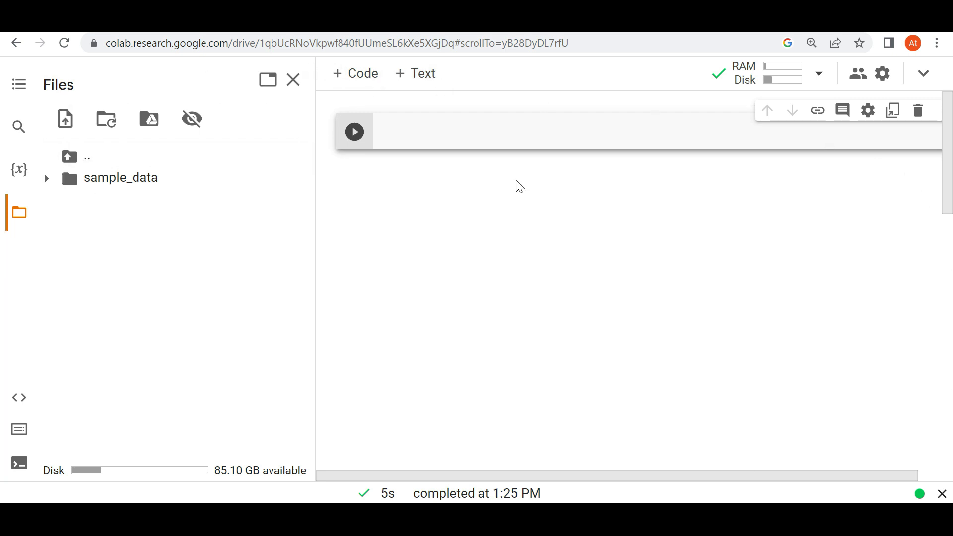
mouse_move(651, 121)
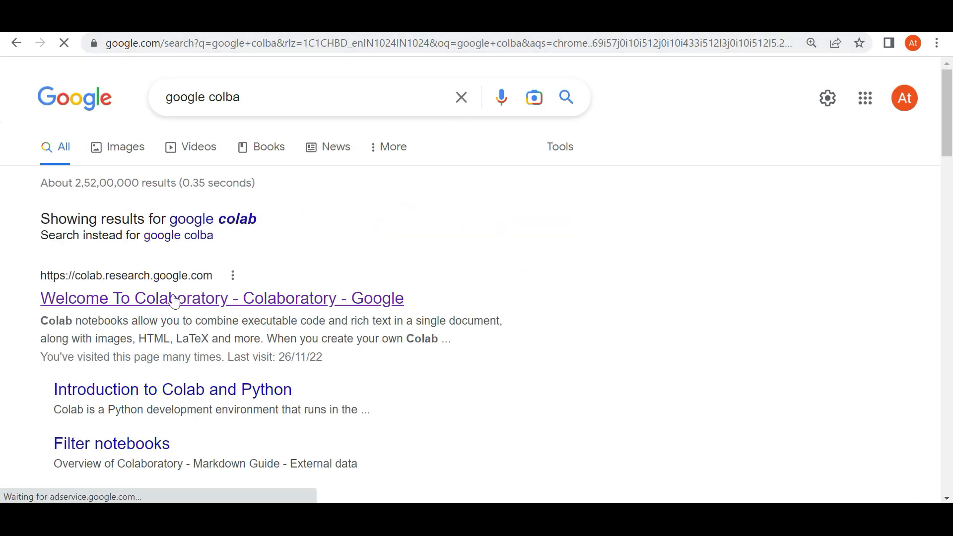
left_click(222, 298)
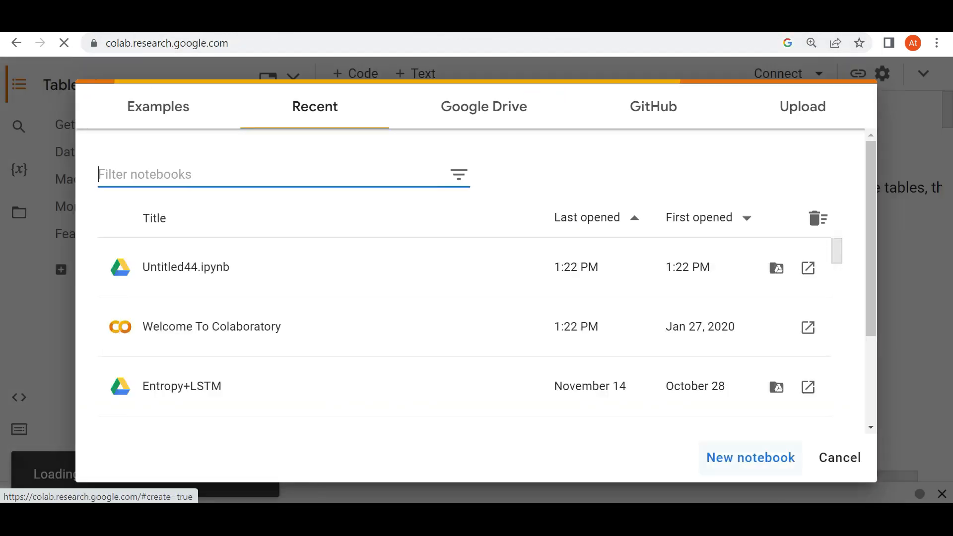
left_click(751, 458)
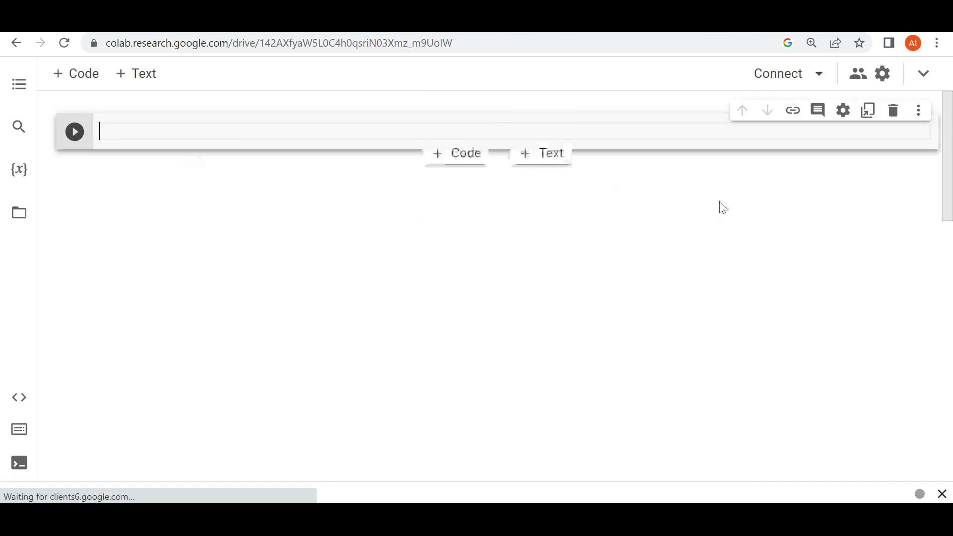
mouse_move(883, 199)
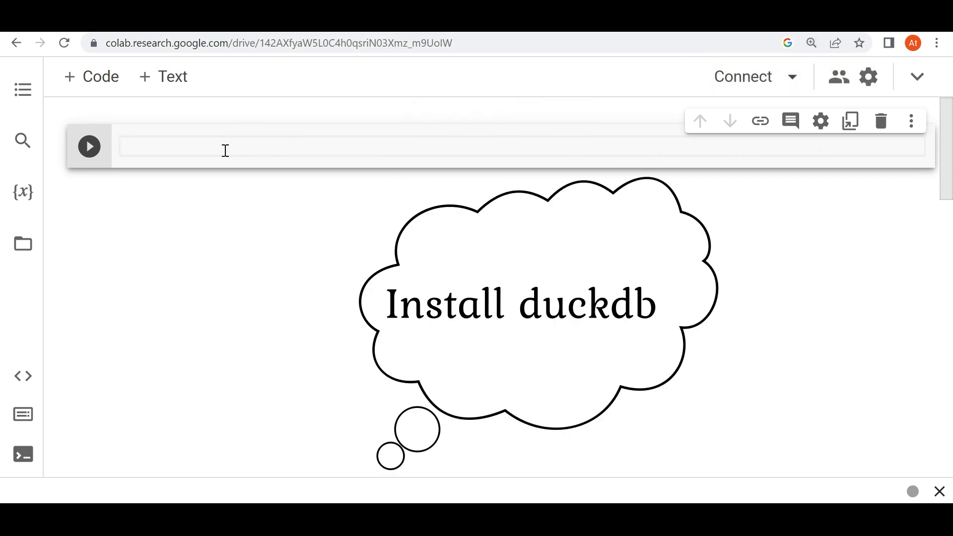
Run !pip install duckdb in the first cell
type("!")
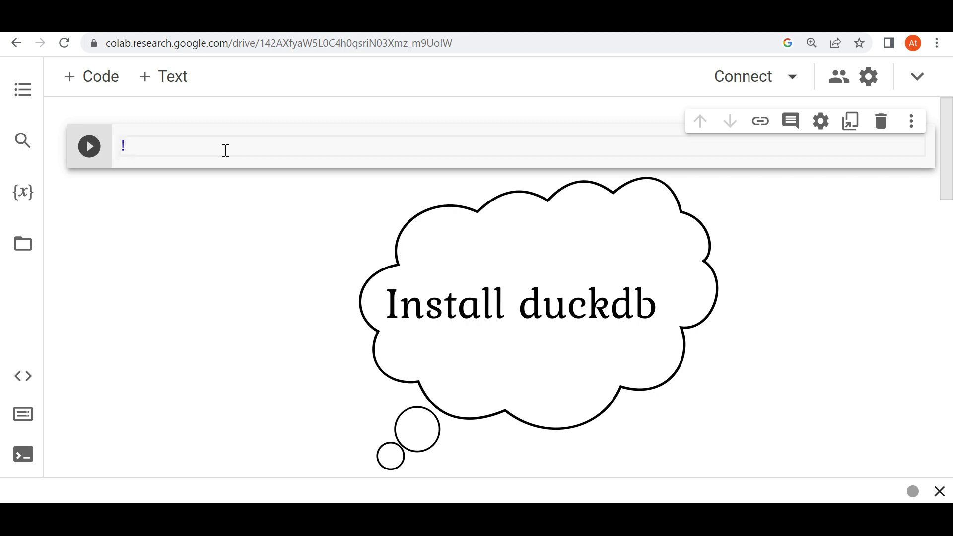
type("pip ins")
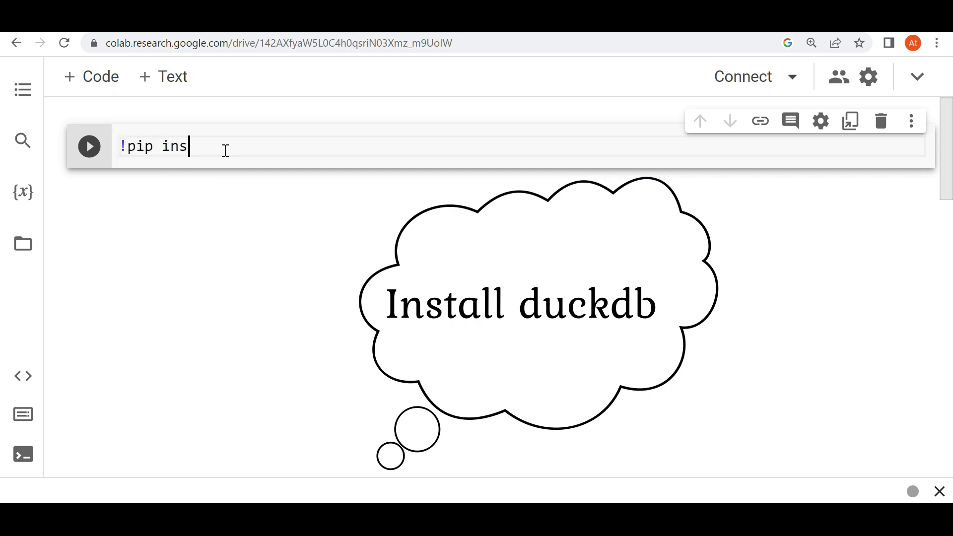
type("tall du")
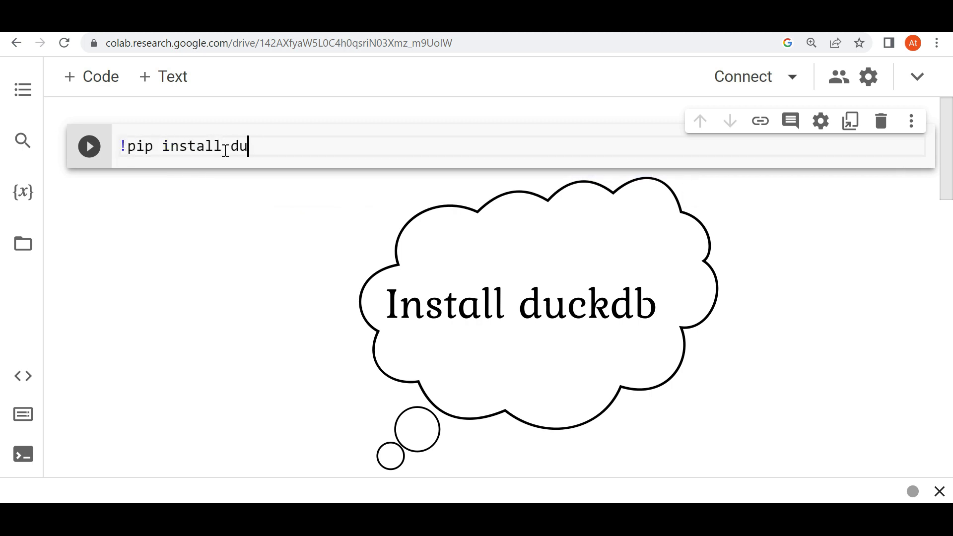
type("ckdb")
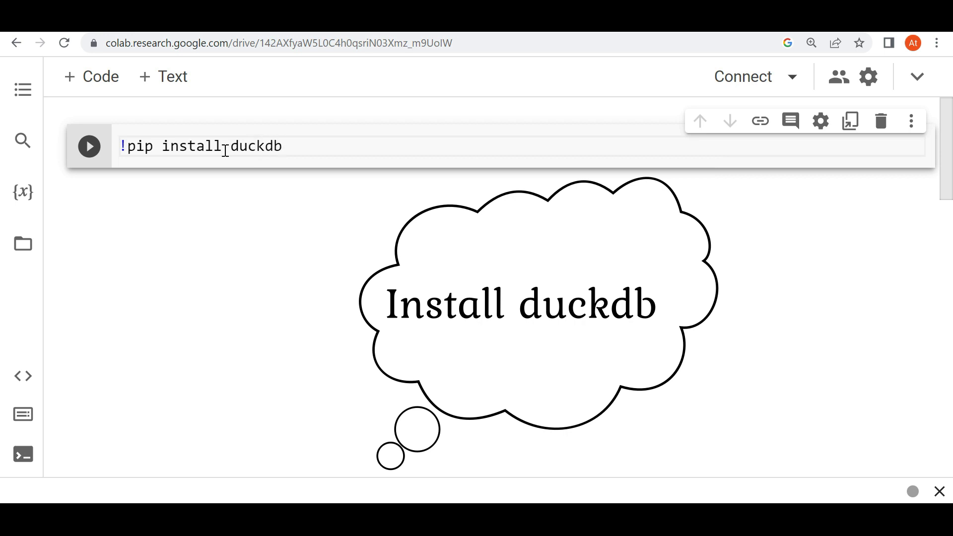
left_click(89, 146)
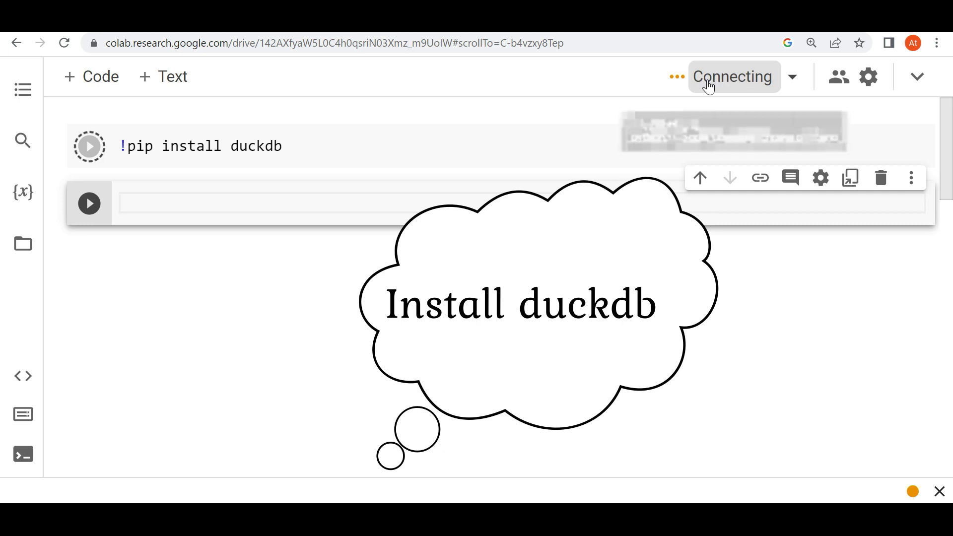
mouse_move(733, 76)
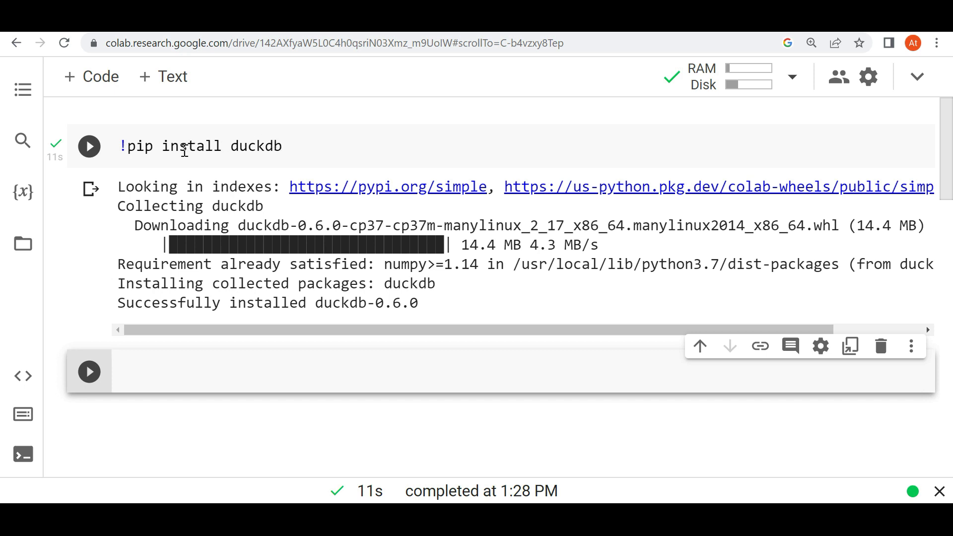
mouse_move(258, 146)
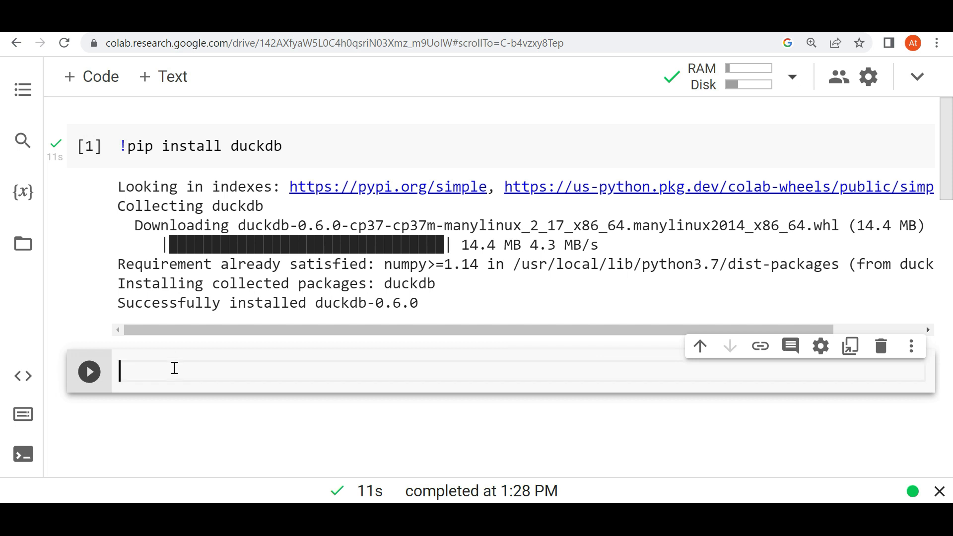
Write import duckdb in the second cell and run it
type("i")
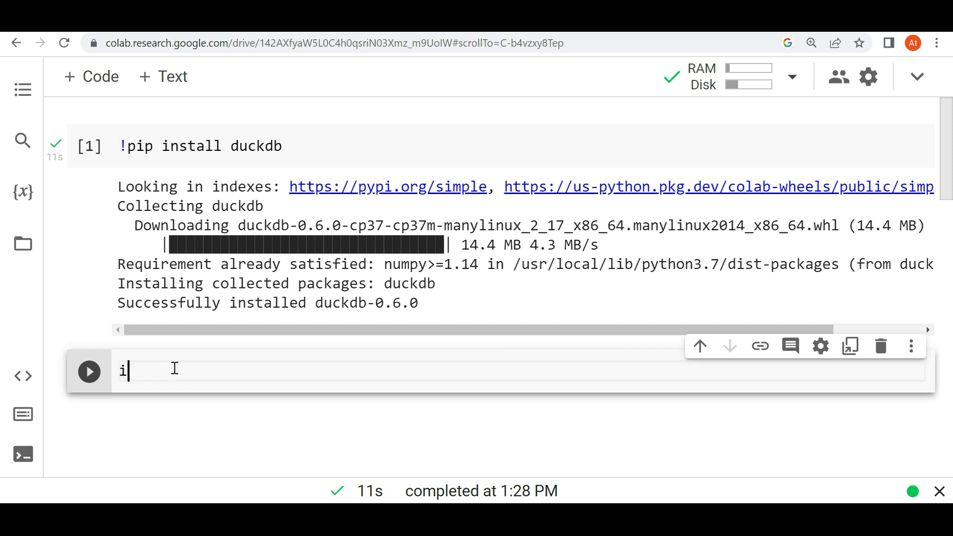
type("mport")
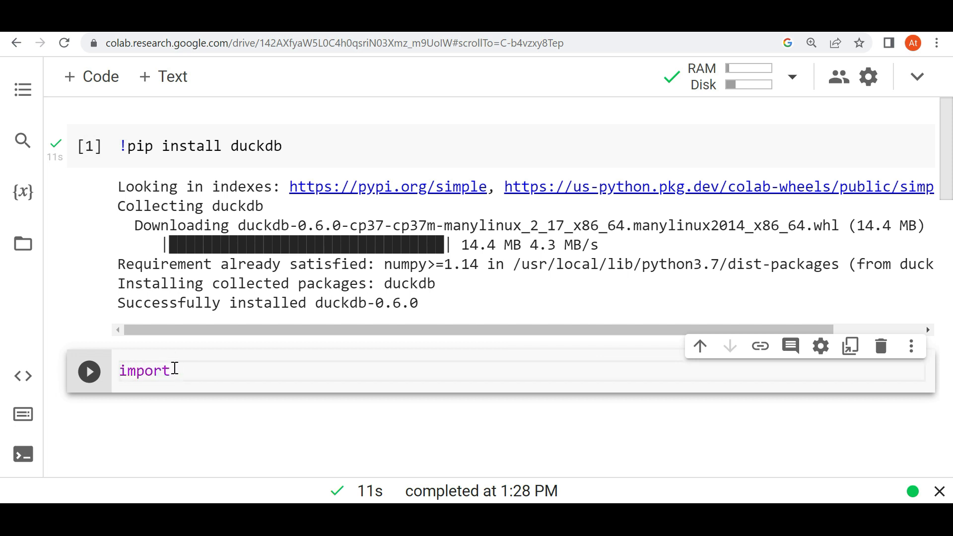
type("duckdb")
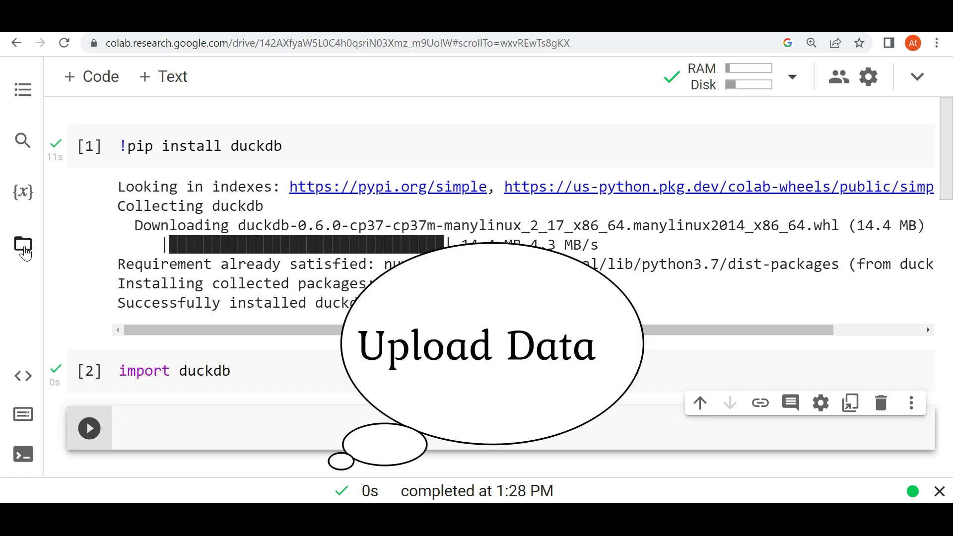
Upload data_for_sql_text.csv to session storage from the Files sidebar
left_click(22, 247)
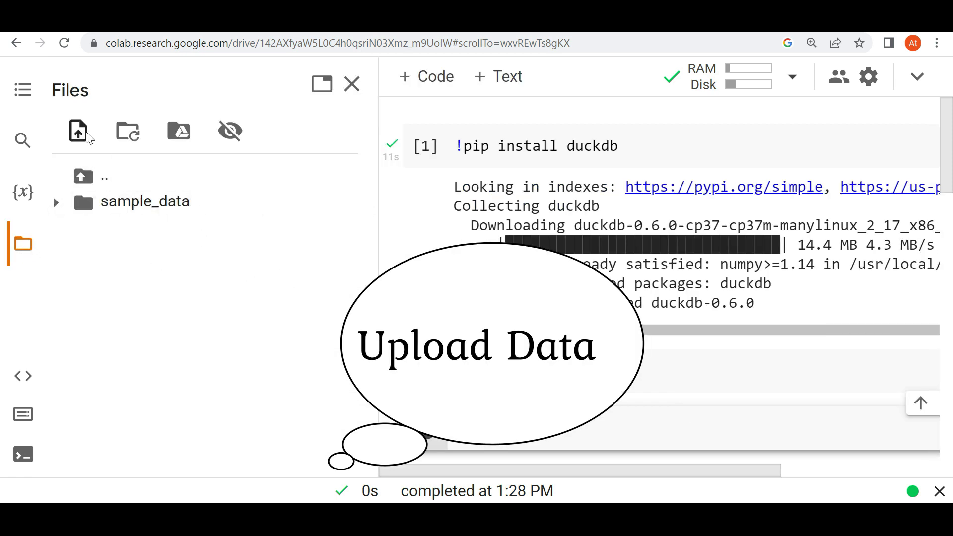
left_click(77, 131)
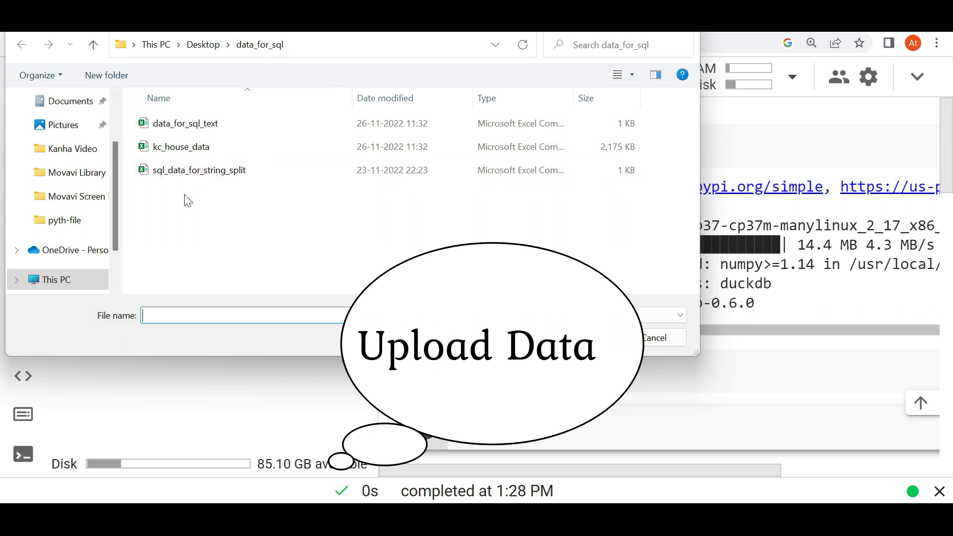
left_click(186, 123)
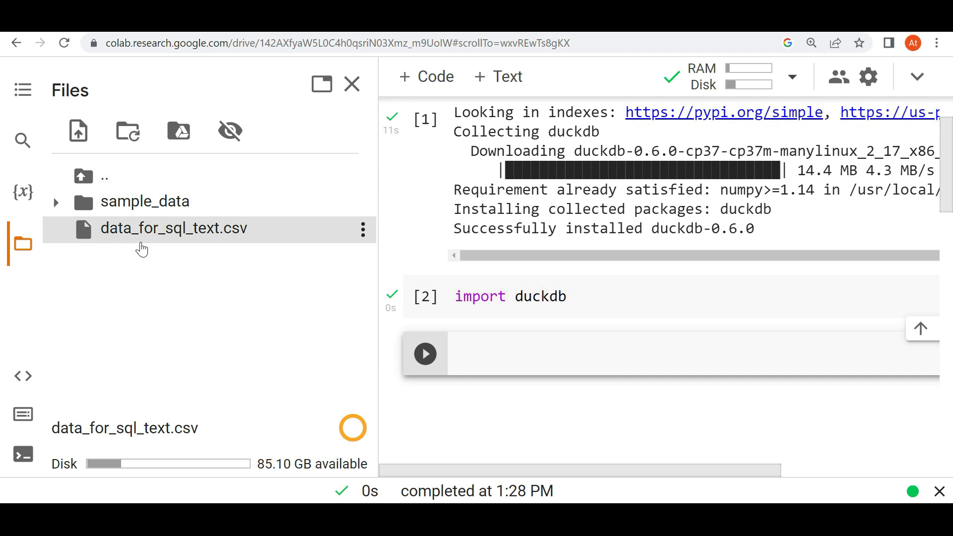
Run a cell setting path="/content/data_for_sql_text.csv"
left_click(547, 353)
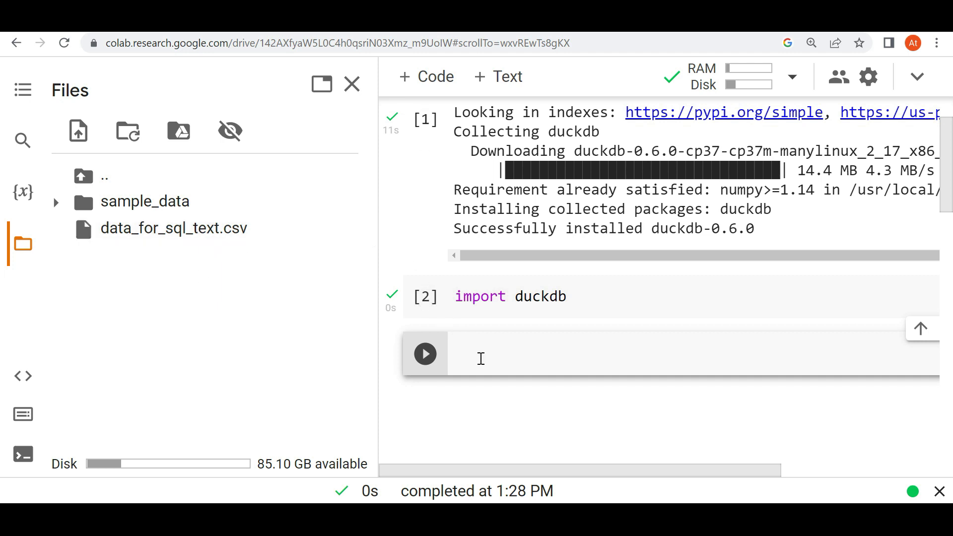
type("path")
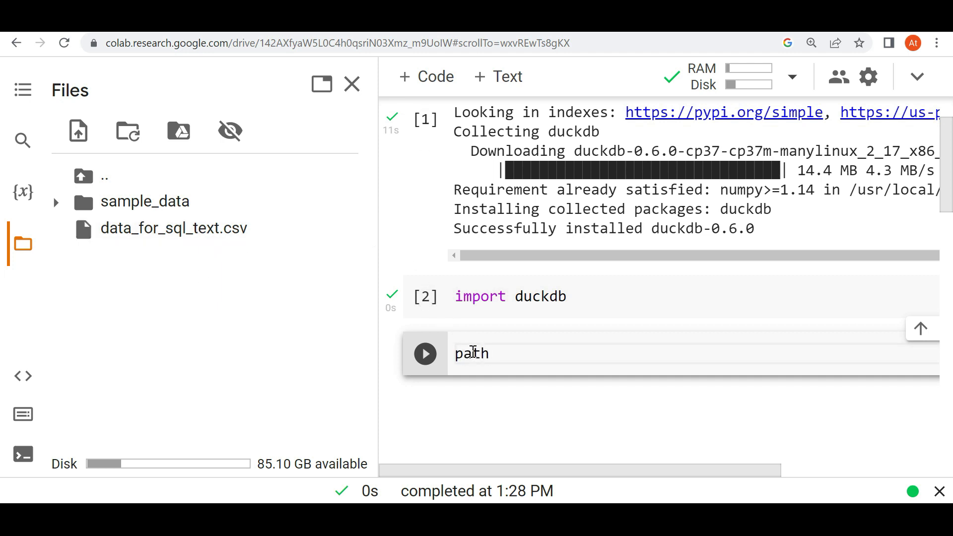
type("=")
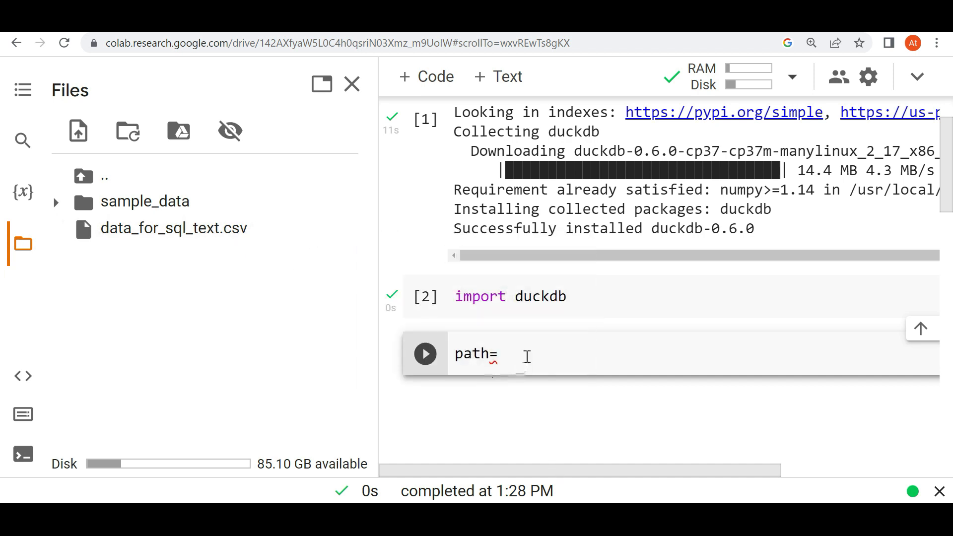
type("\"/content/data_for_sql_text.csv\"")
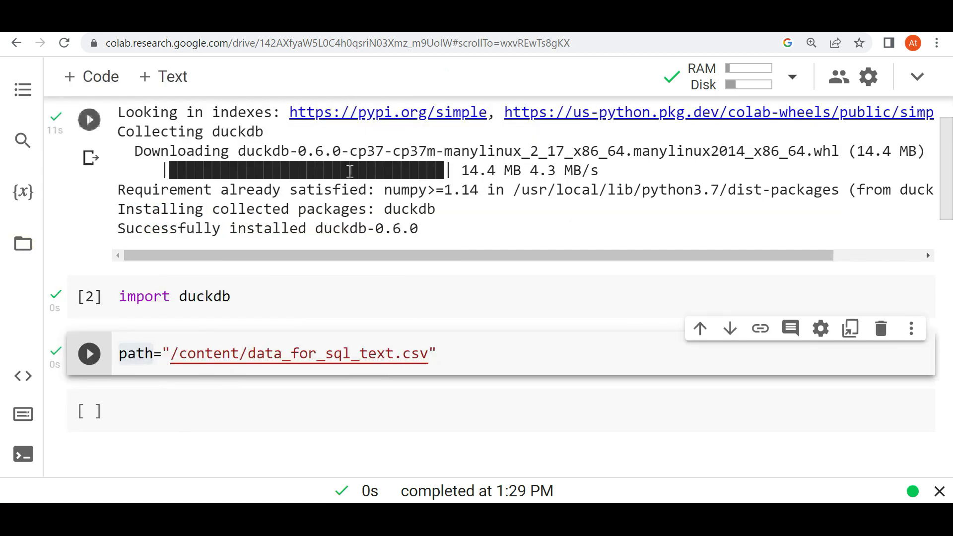
scroll("down", 3)
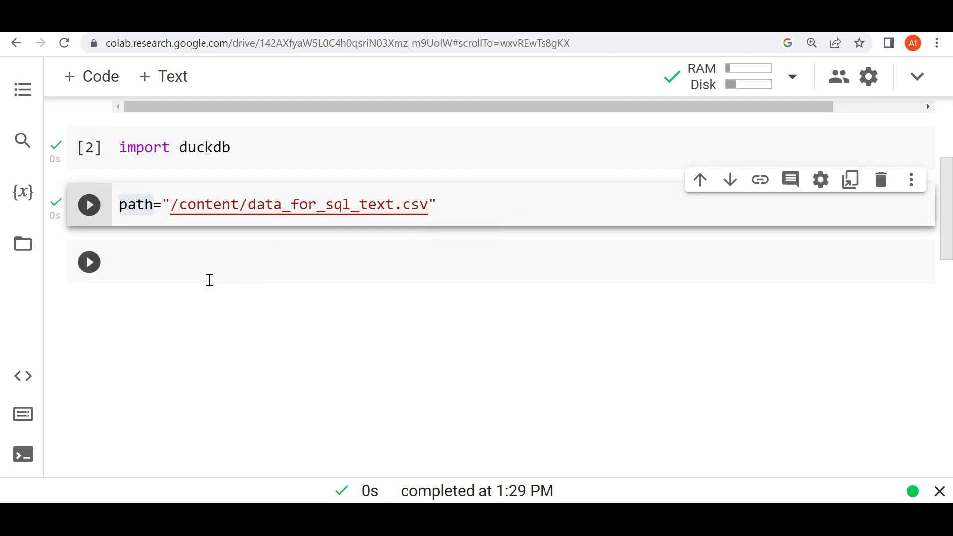
Run a cell creating the connection con=duckdb.connect()
left_click(89, 205)
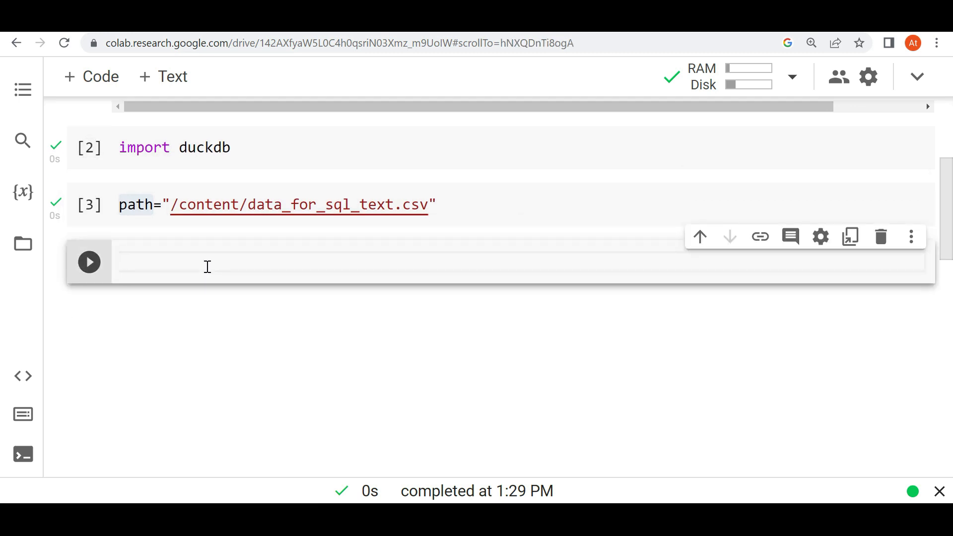
type("c")
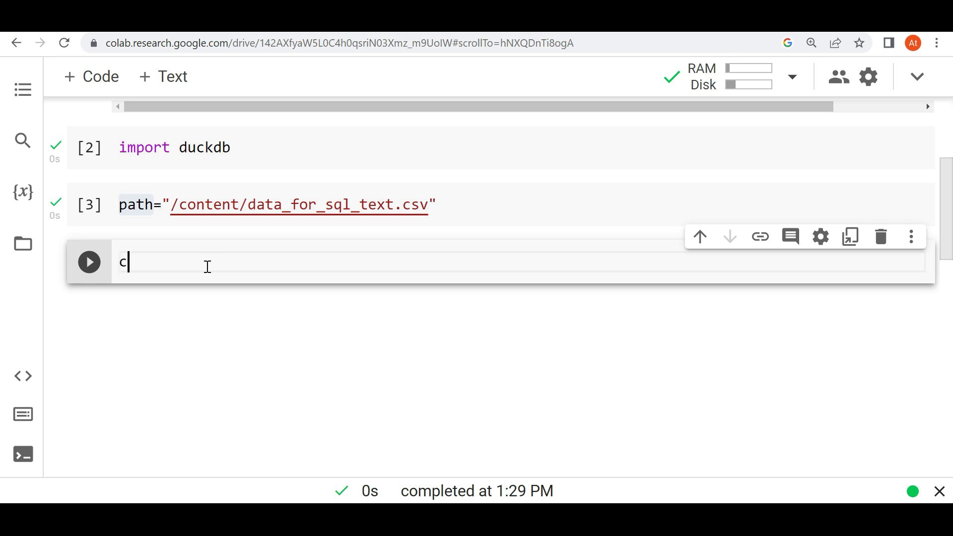
type("on=")
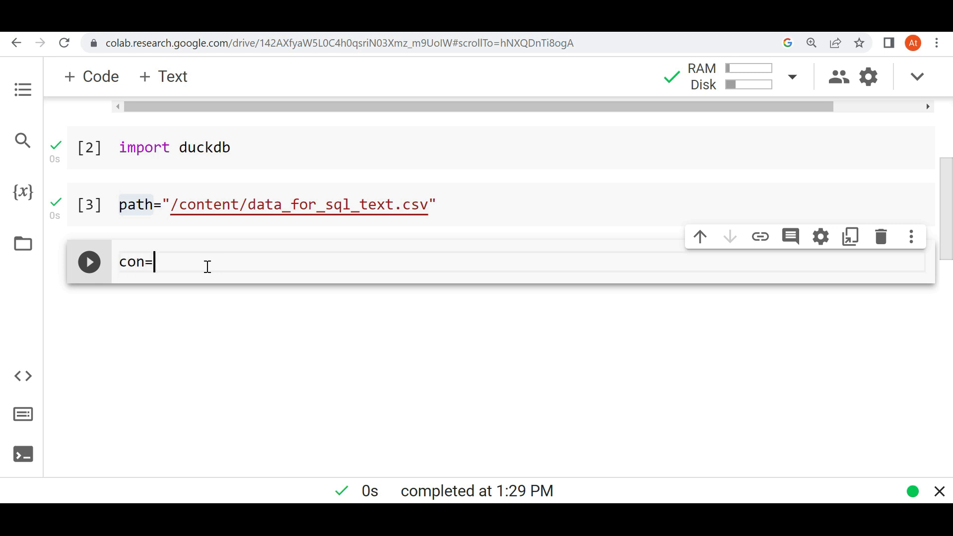
mouse_move(216, 147)
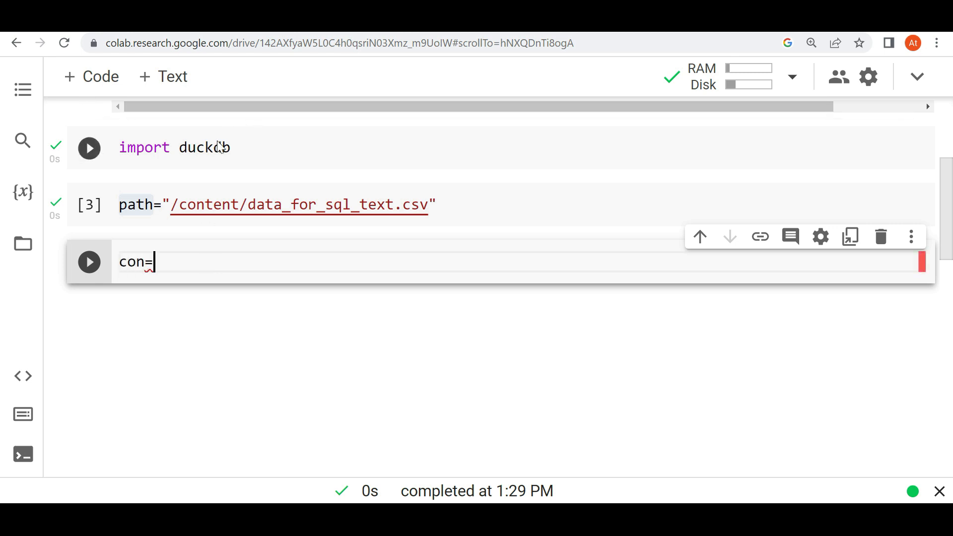
type("duckdb")
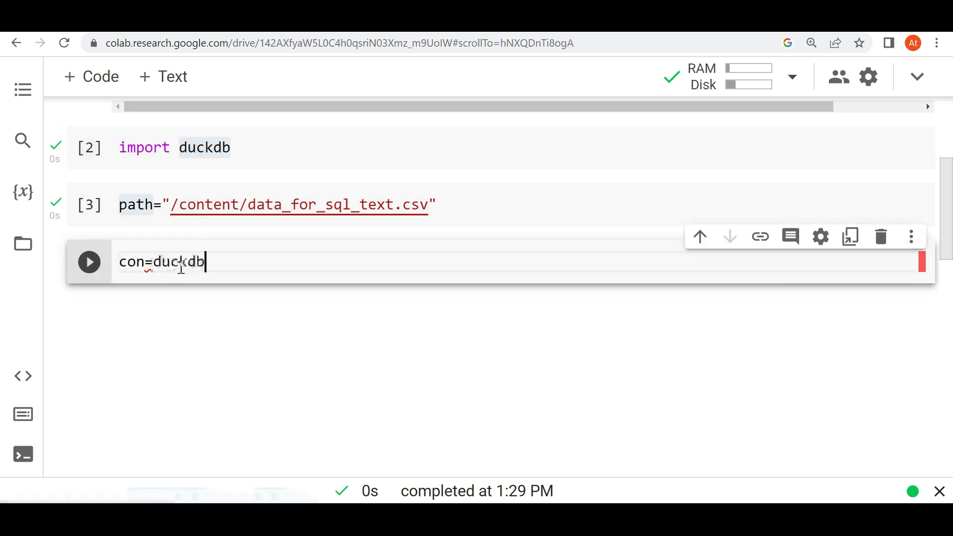
type(".connect(")
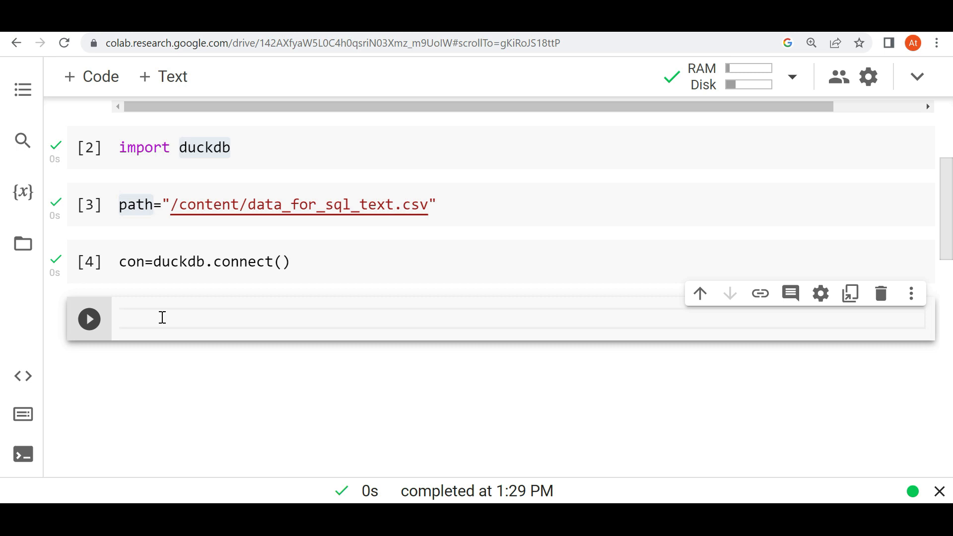
Write q1 as an f-string selecting * from '{path}'
type("q1")
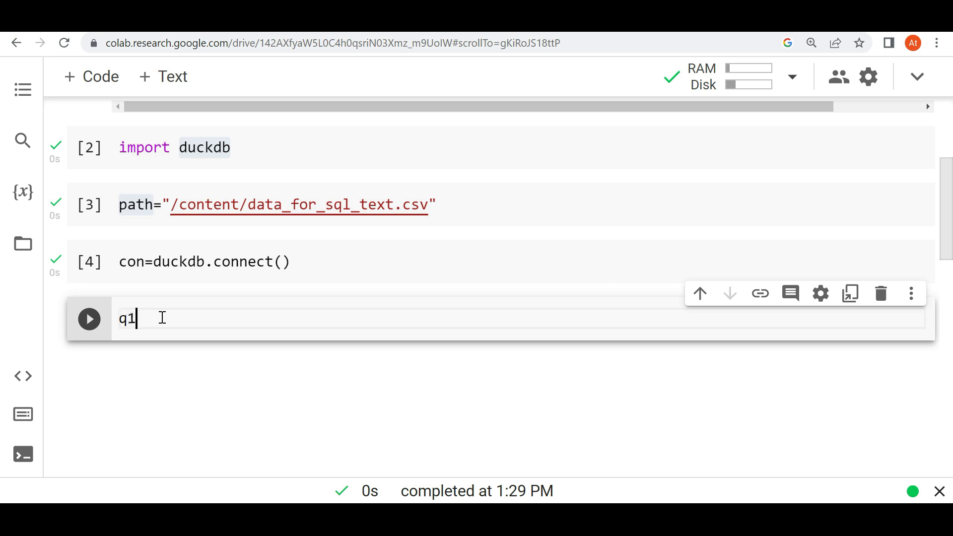
type("=f\"\"\"")
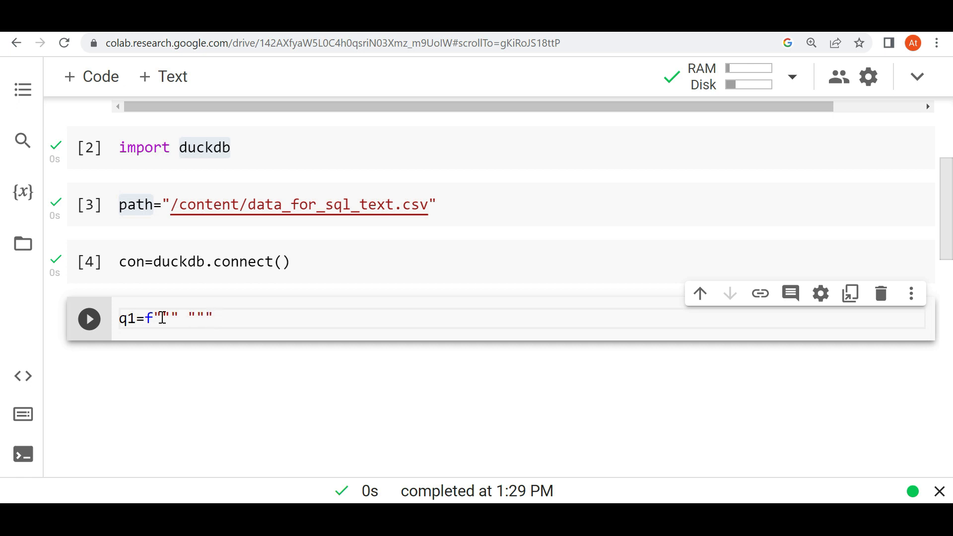
type("\"\"\"")
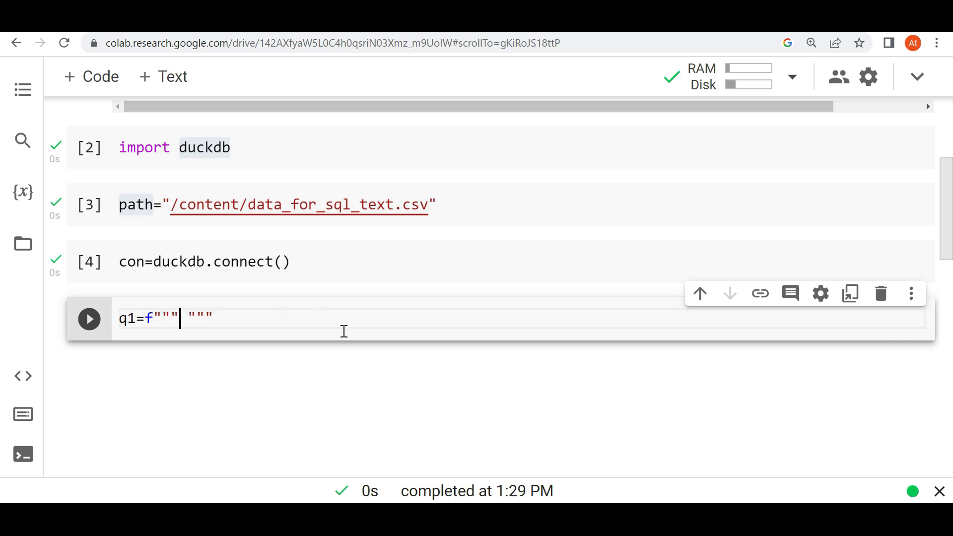
type("select")
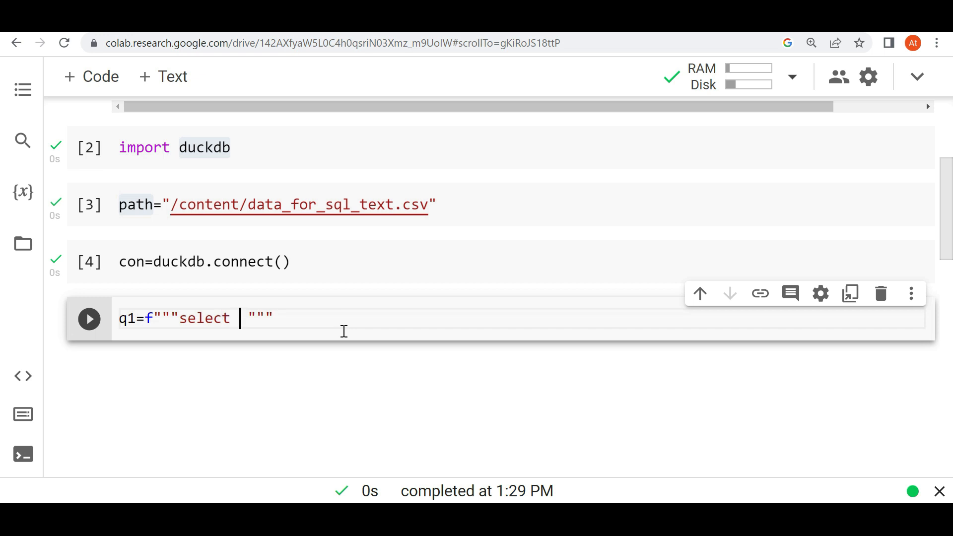
type("* from '{")
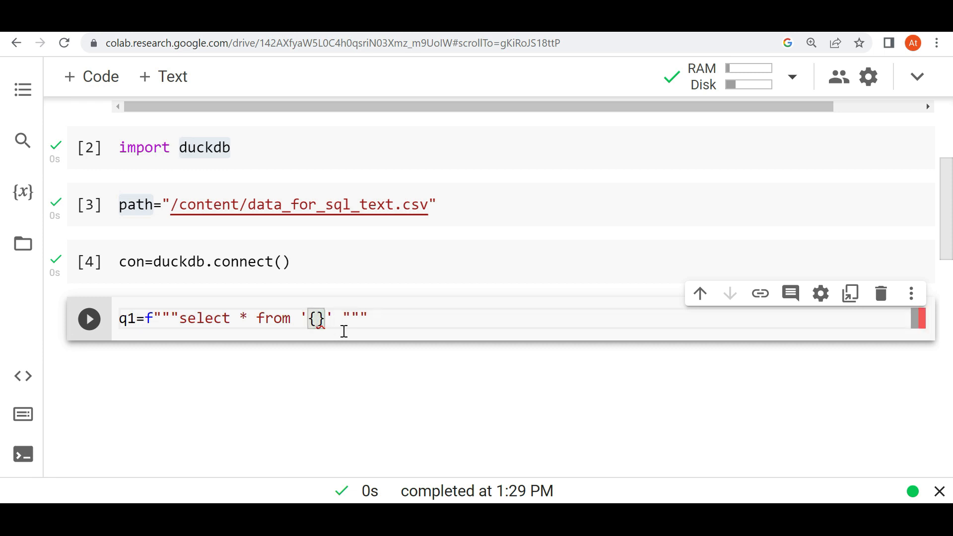
type("path")
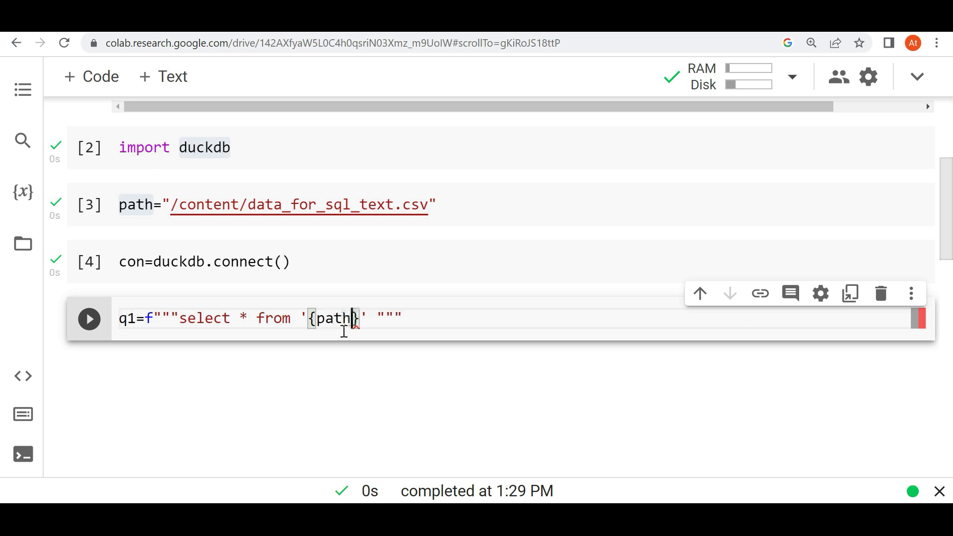
Add limit 10 to the query, fixing the misspelled limit and the path reference
type("limt 1")
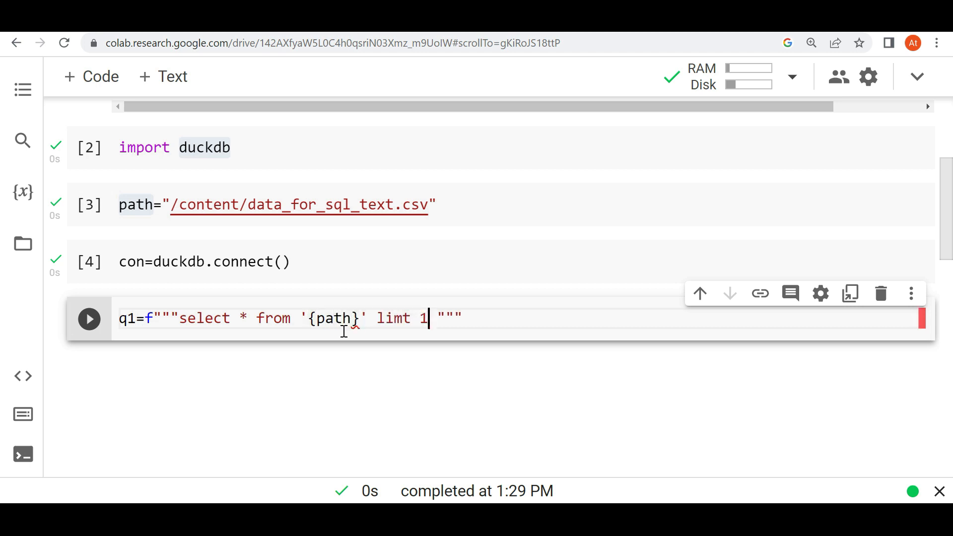
key("Backspace")
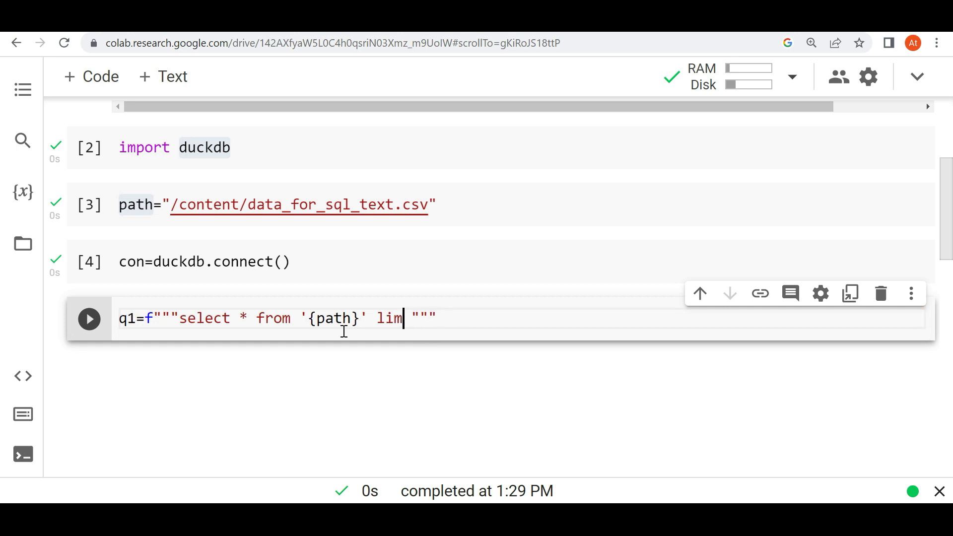
type("ot")
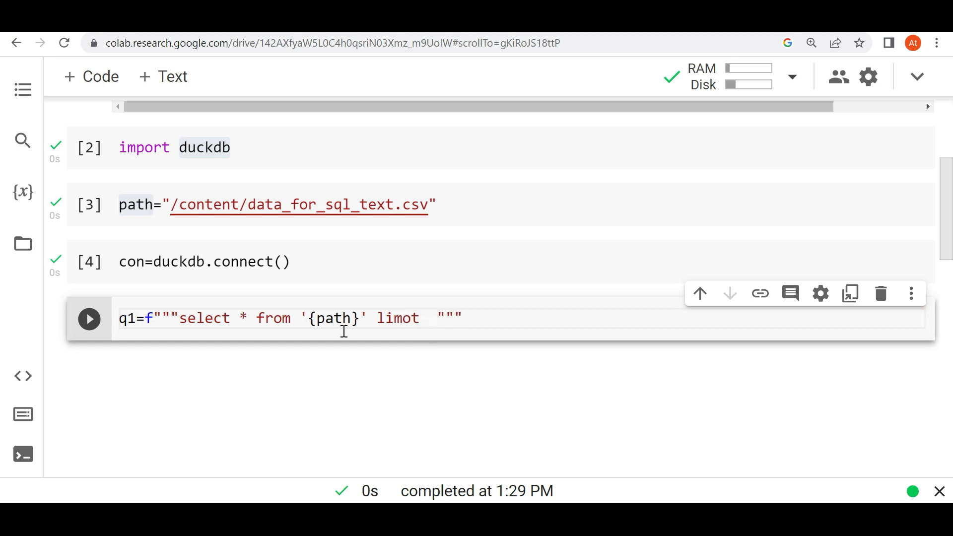
key("Backspace")
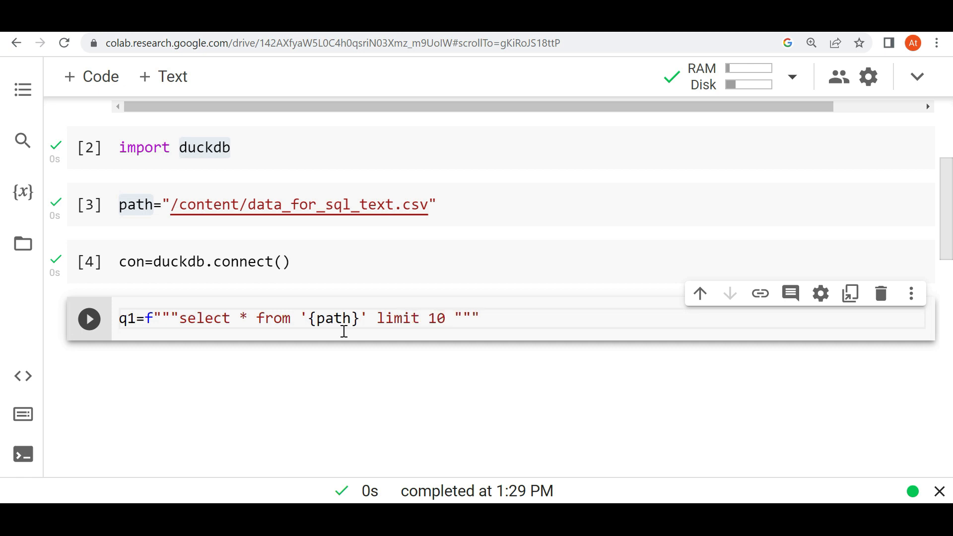
left_click(446, 318)
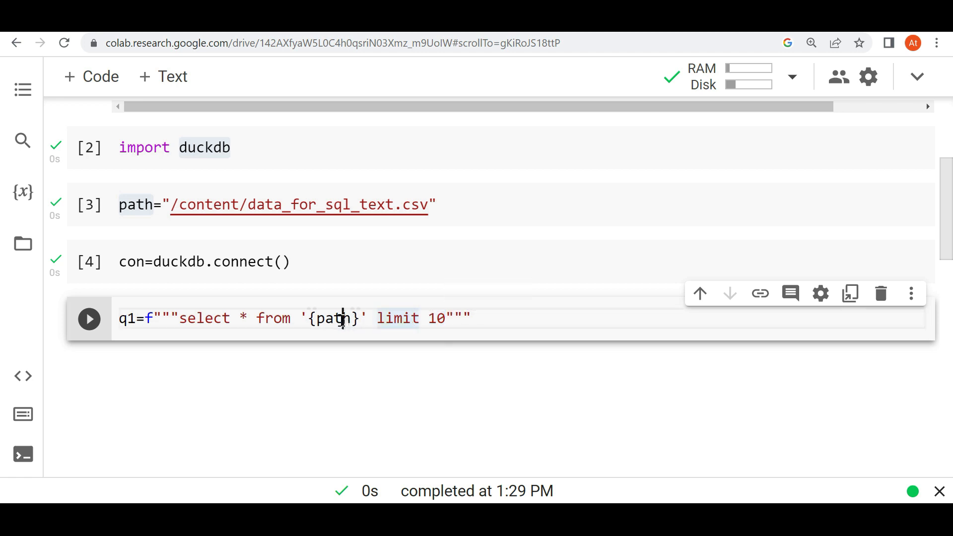
double_click(335, 317)
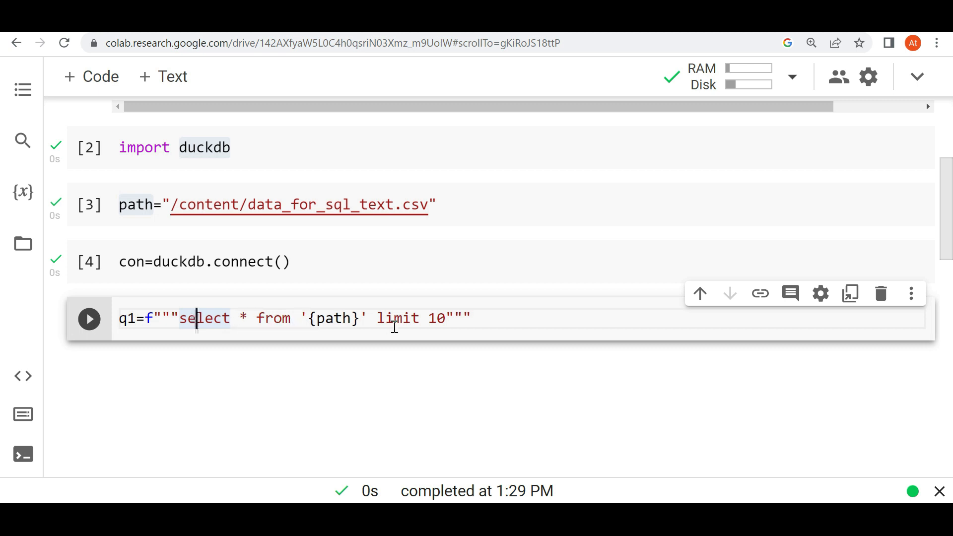
mouse_move(303, 327)
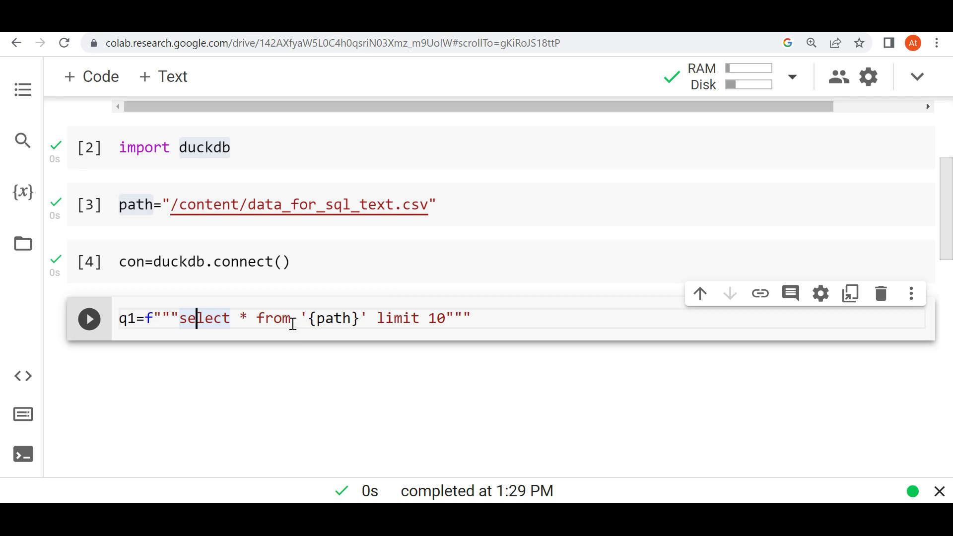
mouse_move(374, 308)
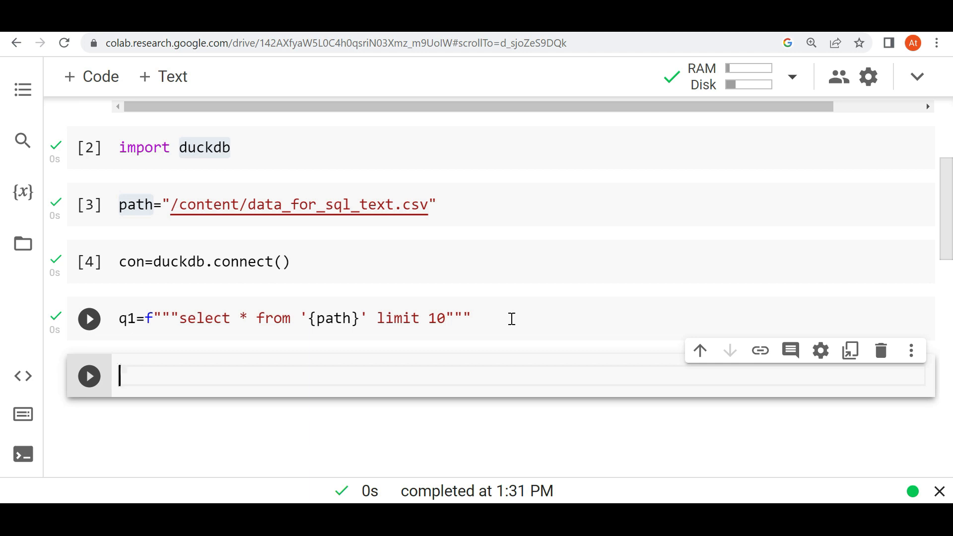
Write data=con.execute(q1).df(), correcting q to q1, and run it
type("data")
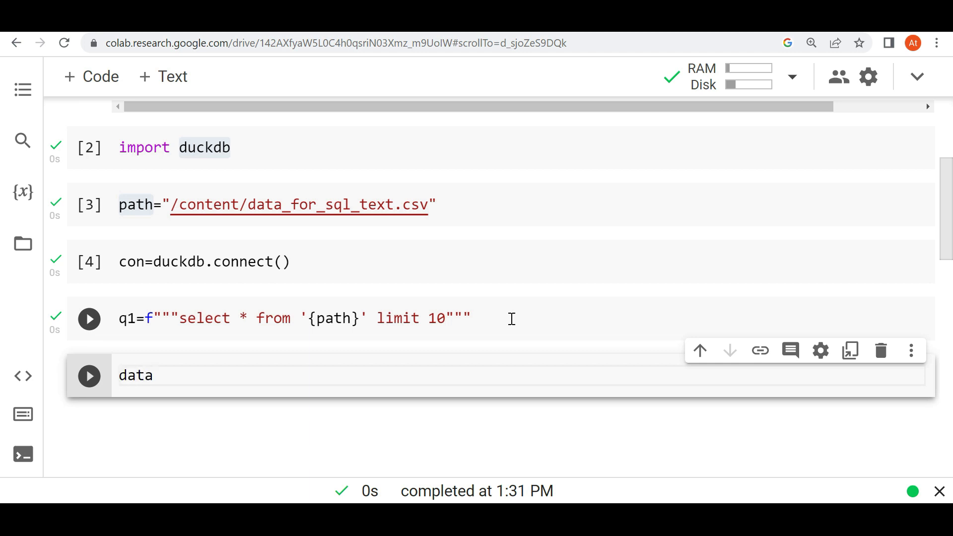
type("=")
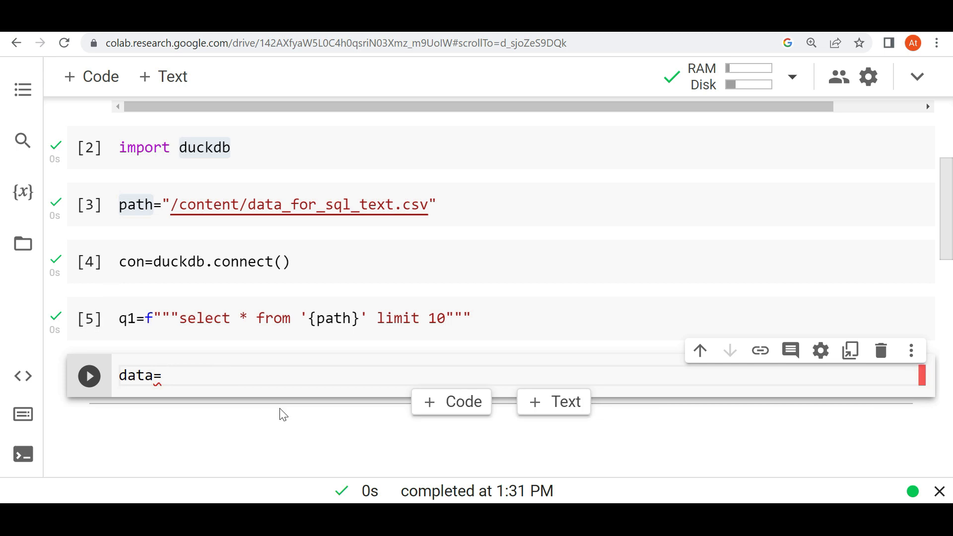
type("con")
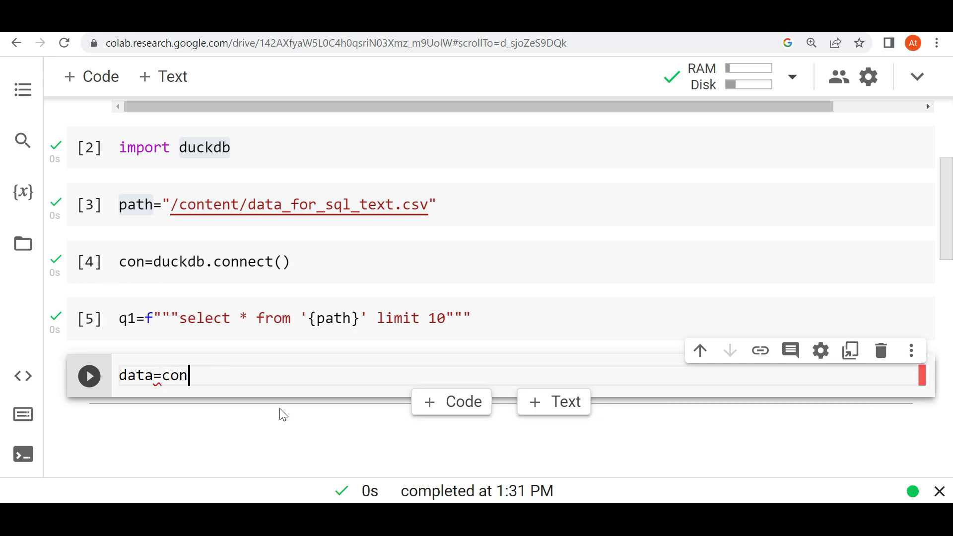
type(".ex")
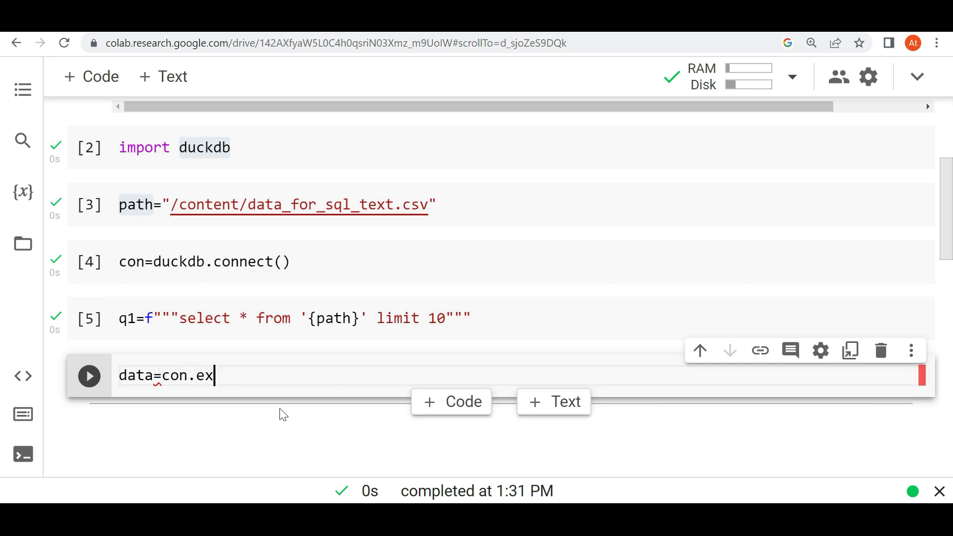
type("ecute")
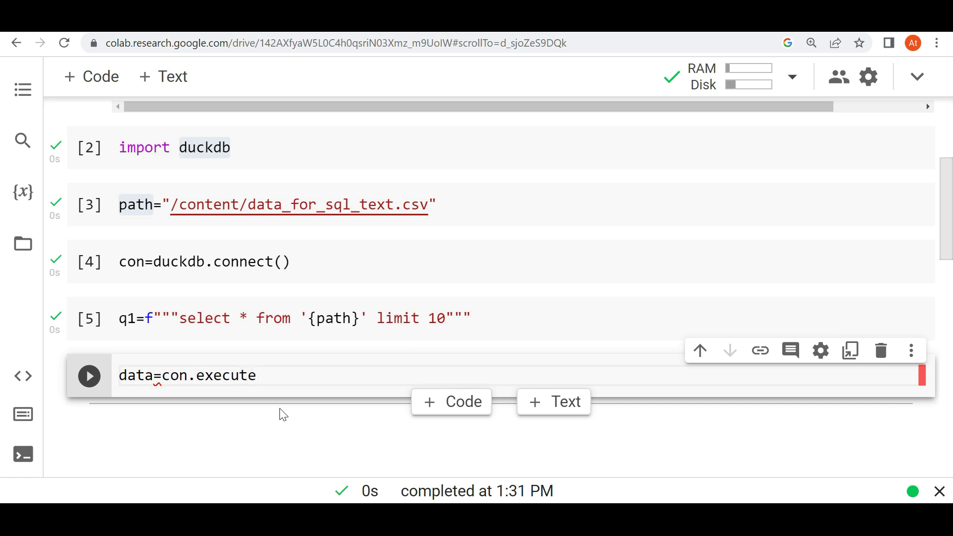
type("(q)")
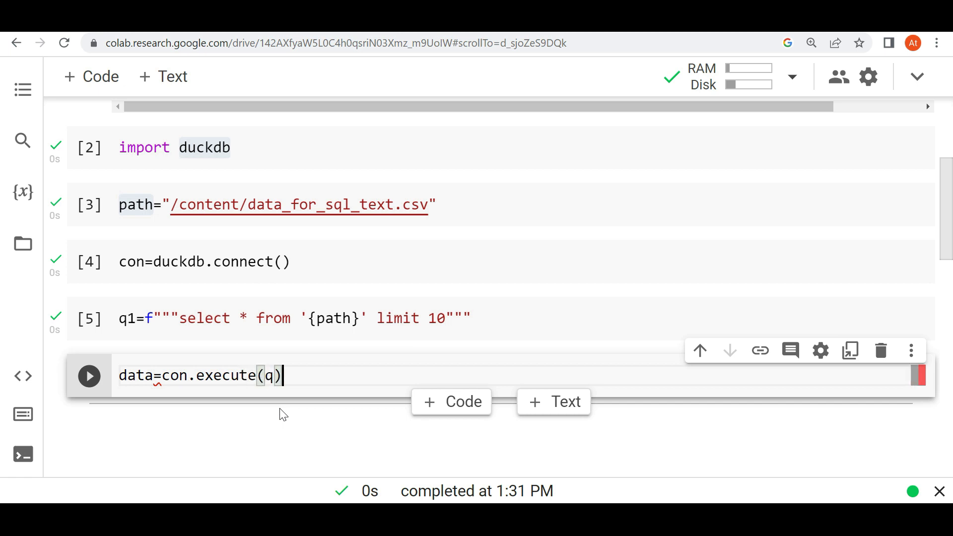
type(".")
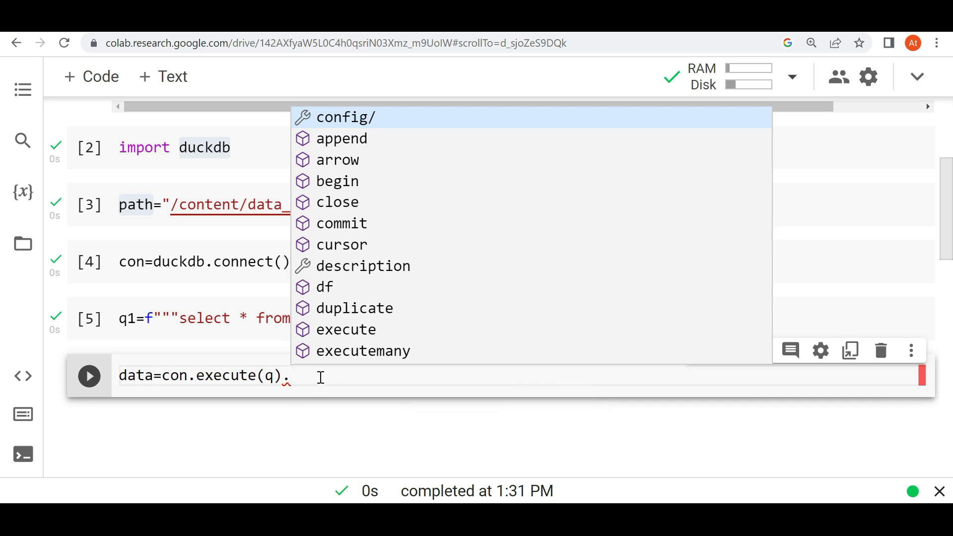
type("df(")
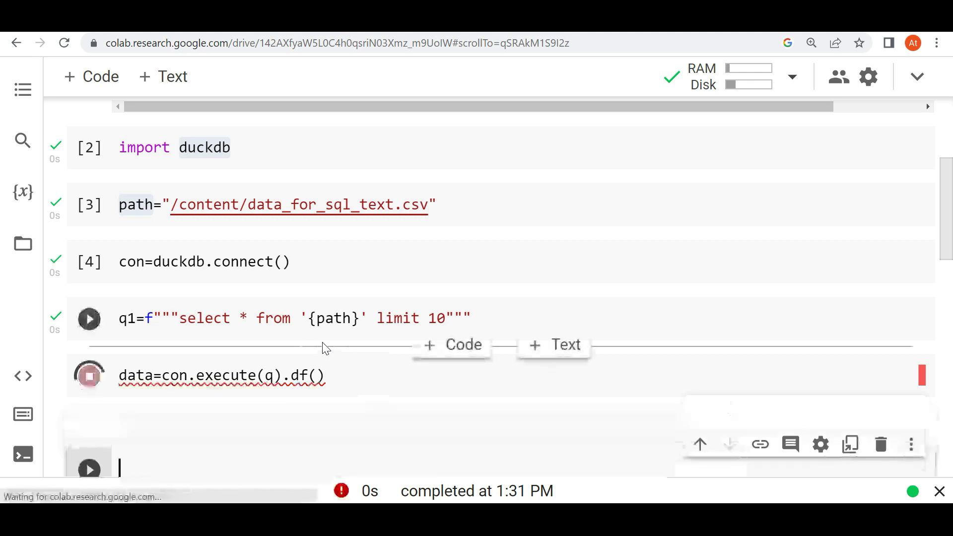
left_click(88, 376)
type("data")
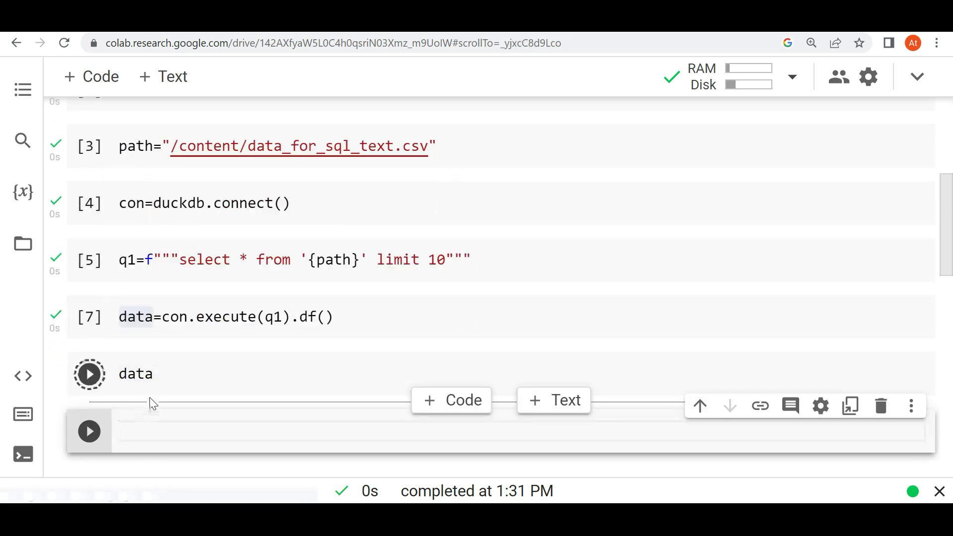
Run the cell displaying data and scroll back to the install output
left_click(89, 374)
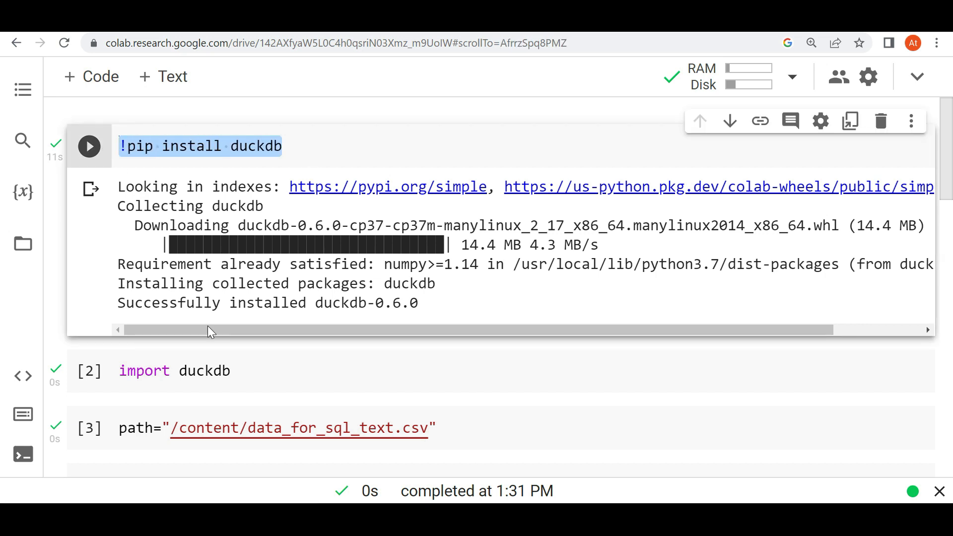
Change limit 10 to limit 5 in q1 and rerun to show First Name, Last Name, Income
scroll("down", 3)
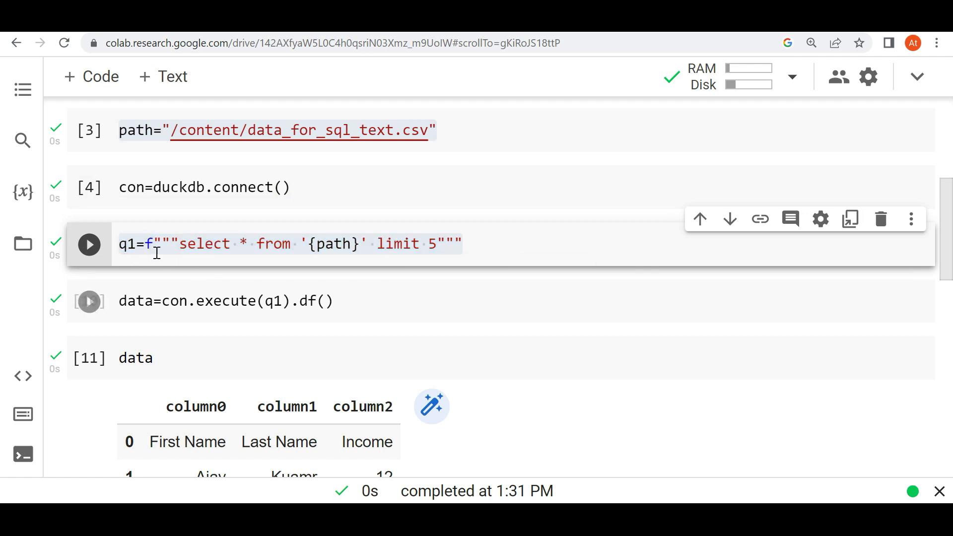
double_click(127, 245)
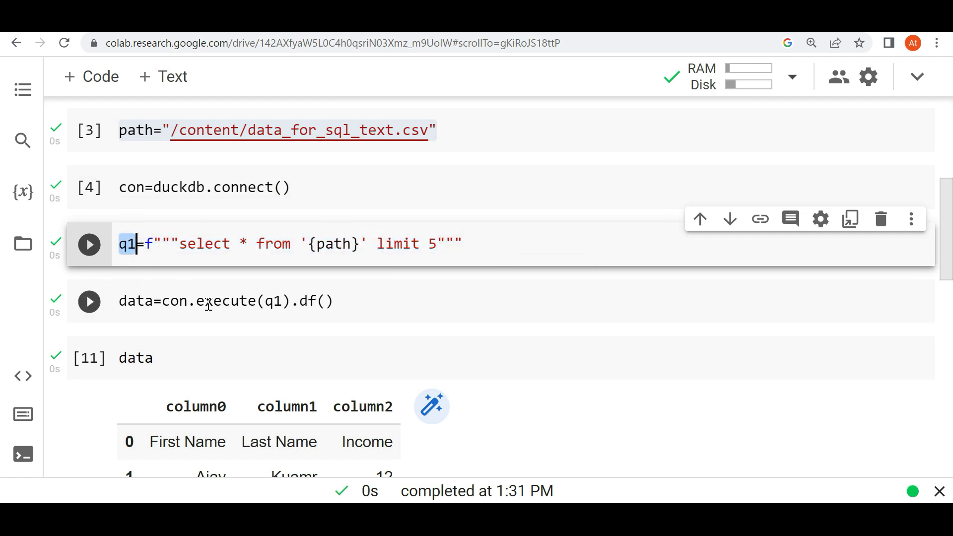